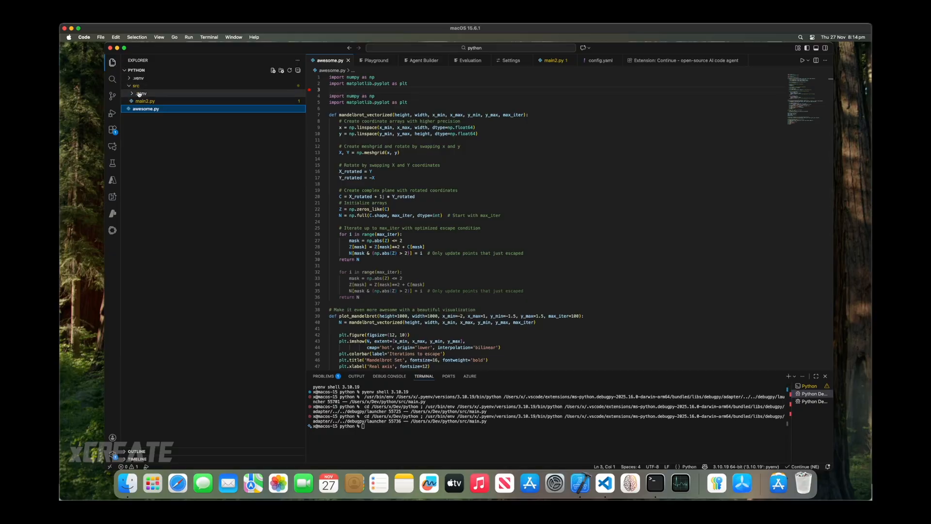
Select the mandelbrot_vectorized function in awesome.py and ask Copilot chat to explain it.
{"action": "left_click", "coordinate": [84, 37]}
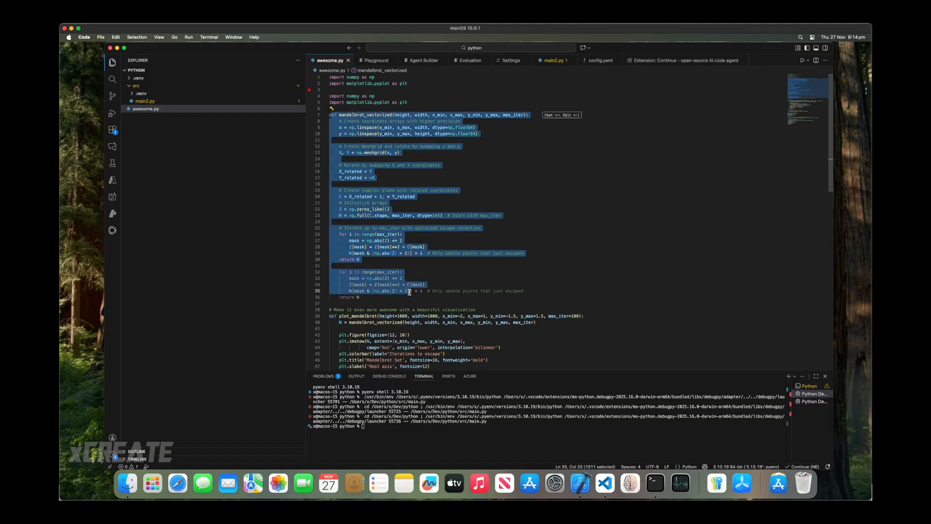
{"action": "right_click", "coordinate": [408, 291]}
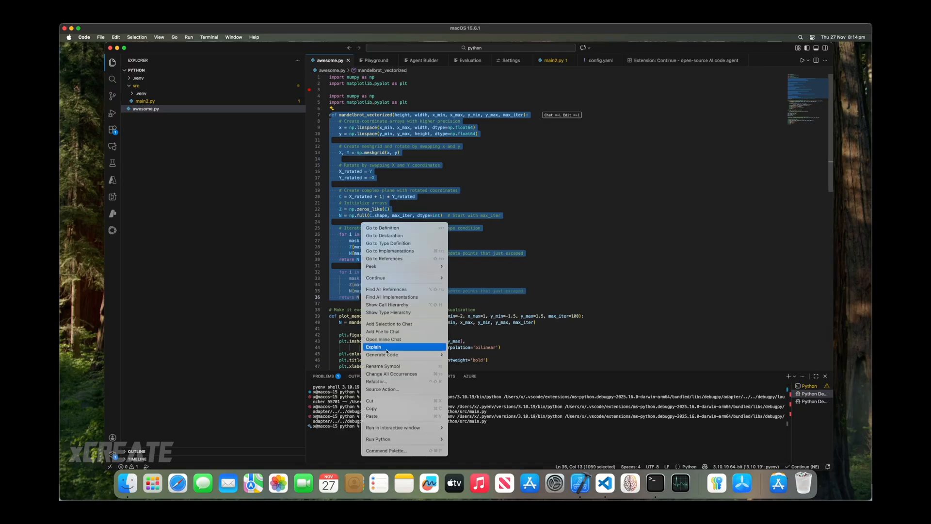
{"action": "left_click", "coordinate": [372, 346]}
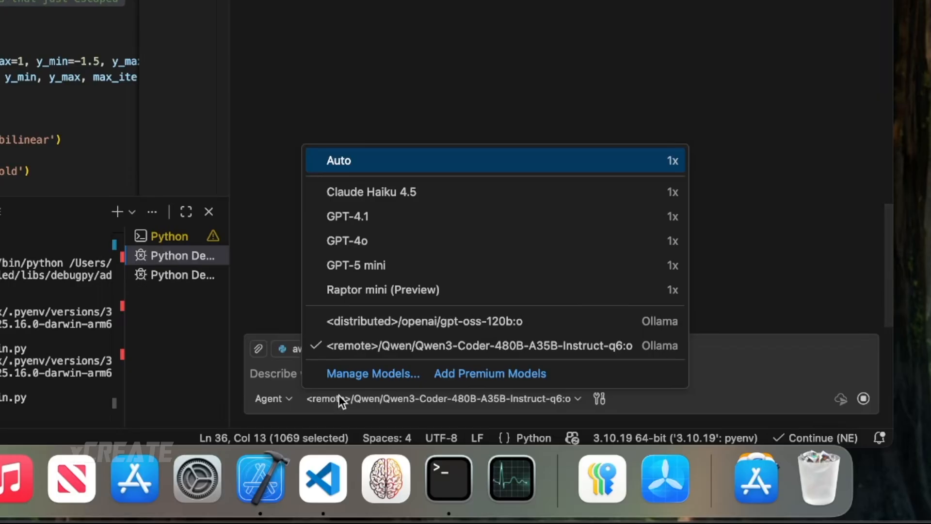
Enable distributed Qwen3-Coder-30B-A3B as the chat model and cancel Inferencer's 480B background generation task.
{"action": "left_click", "coordinate": [373, 373]}
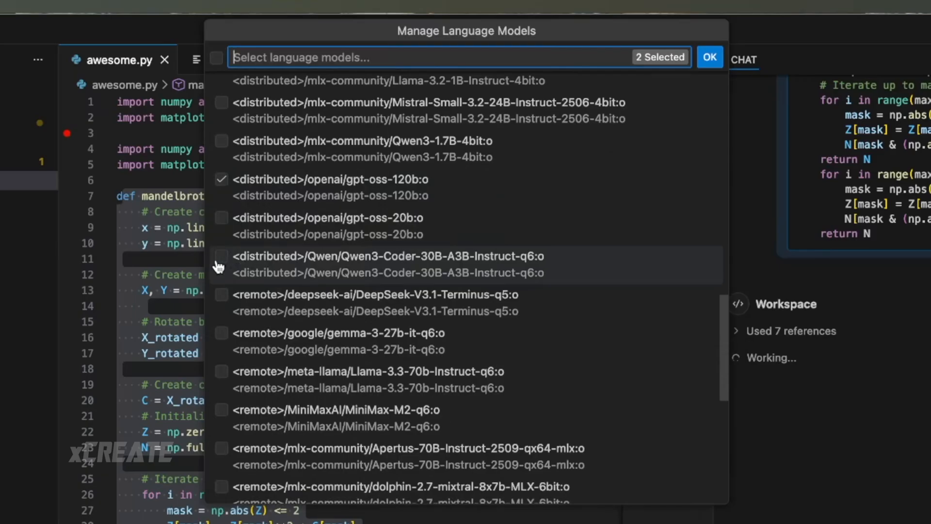
{"action": "left_click", "coordinate": [221, 256]}
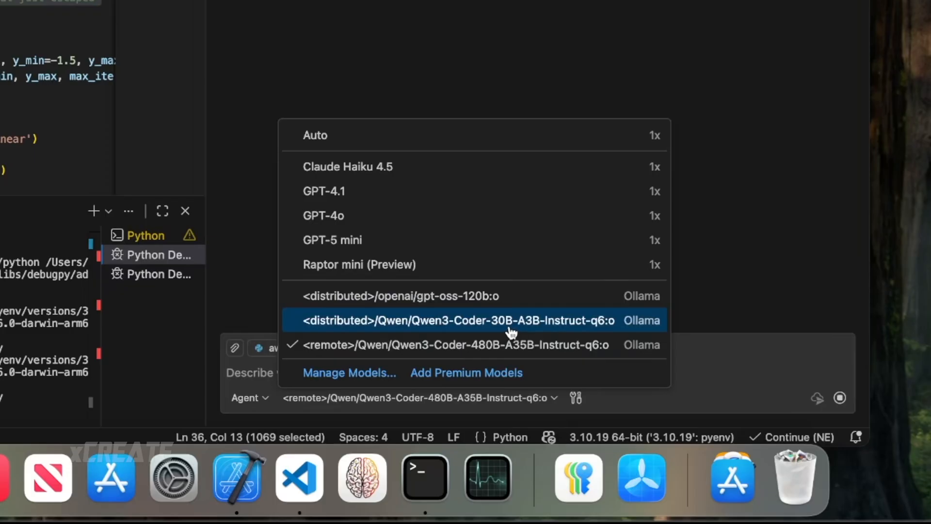
{"action": "left_click", "coordinate": [458, 320]}
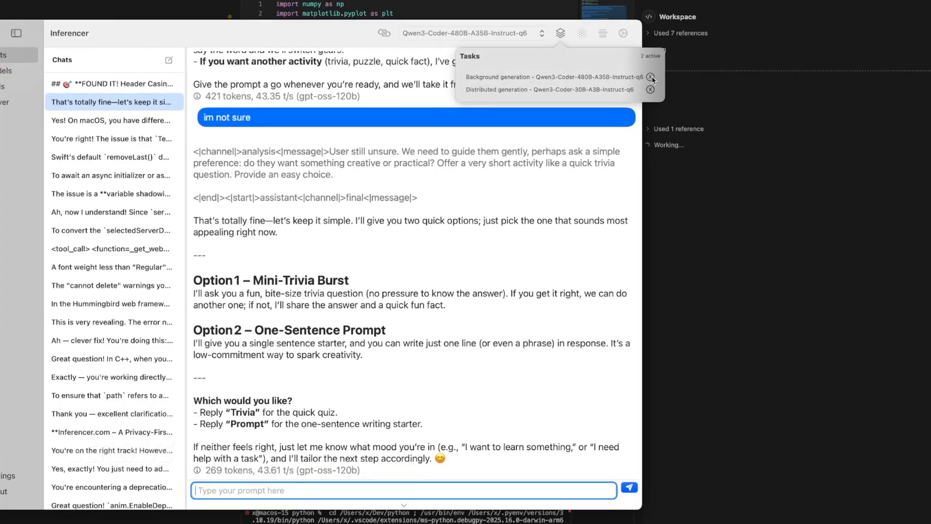
{"action": "left_click", "coordinate": [651, 77]}
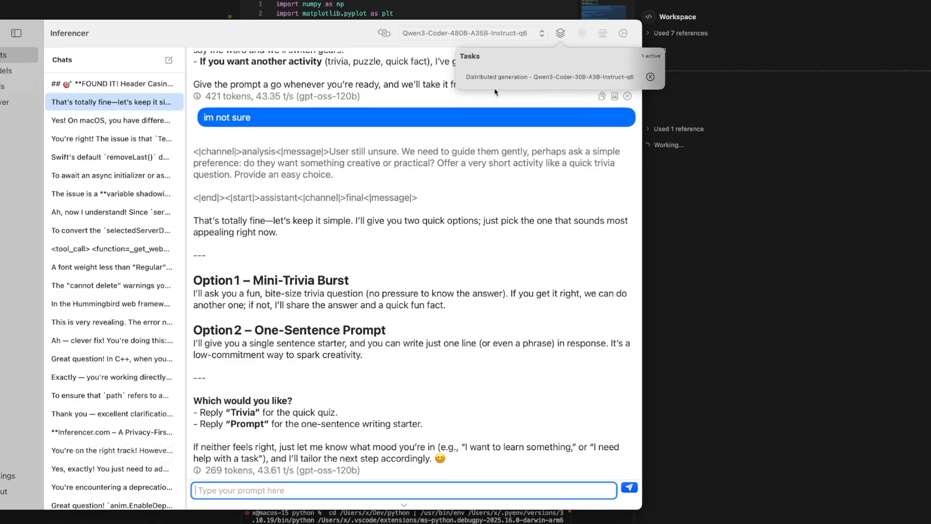